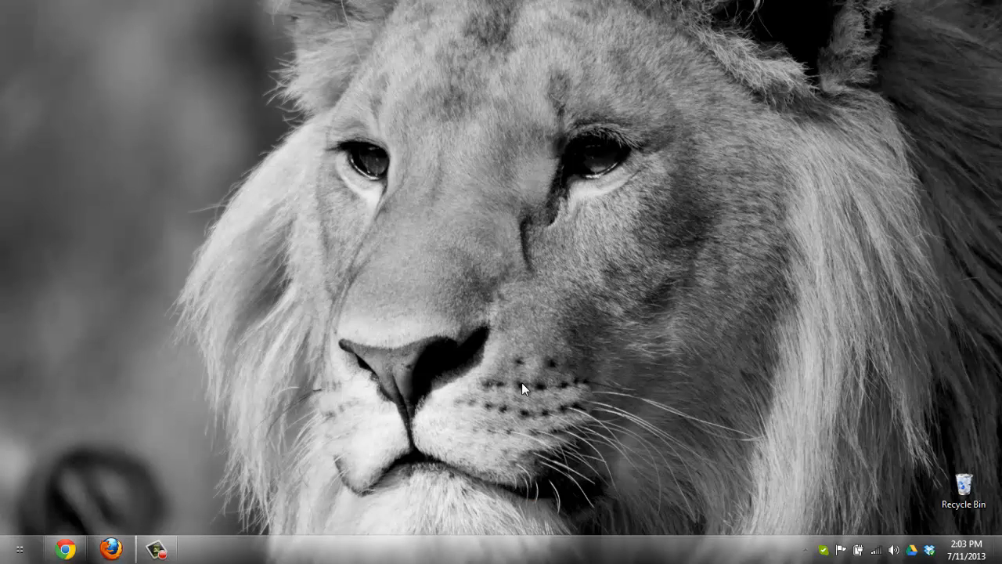
mouse_move(227, 354)
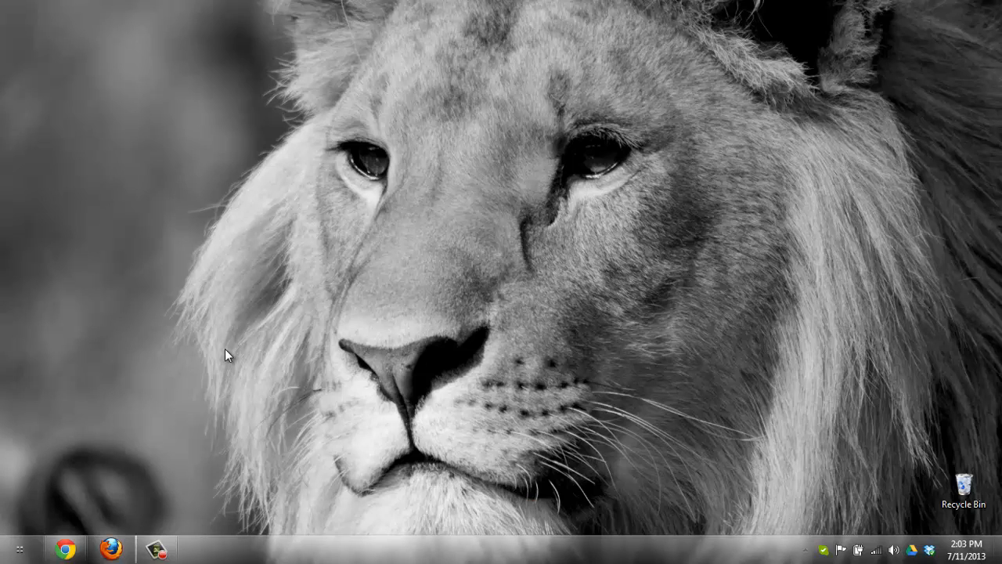
mouse_move(122, 400)
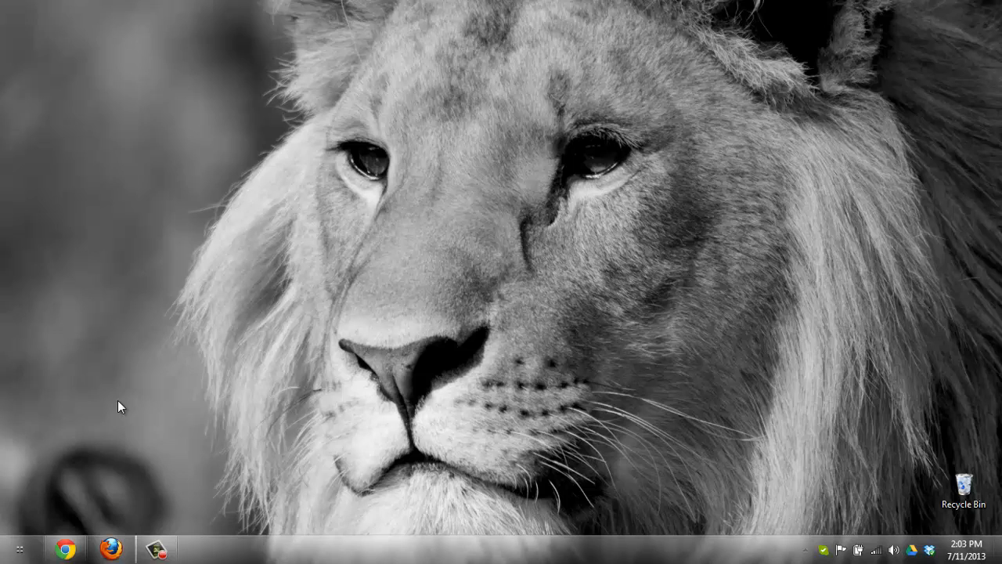
mouse_move(116, 414)
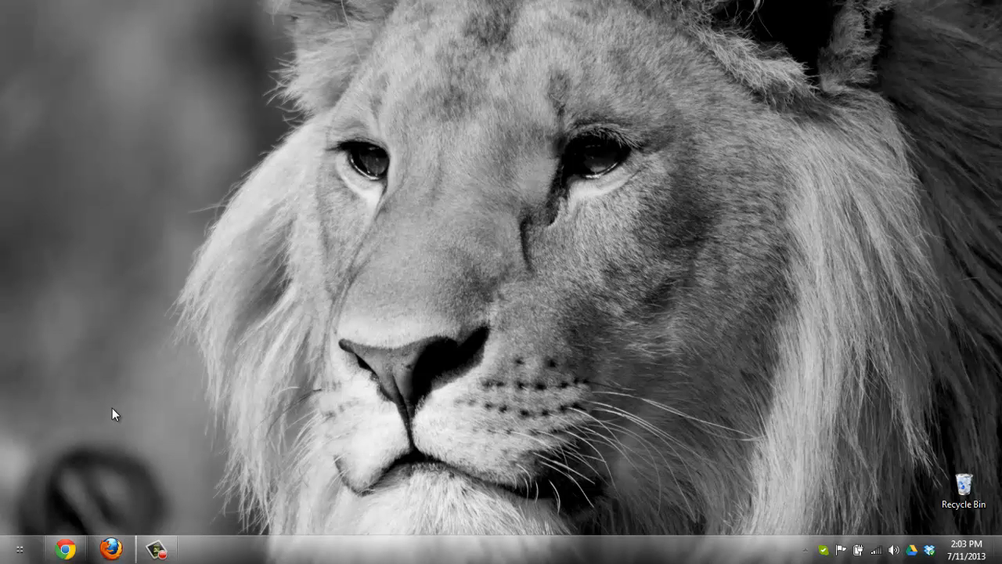
mouse_move(63, 545)
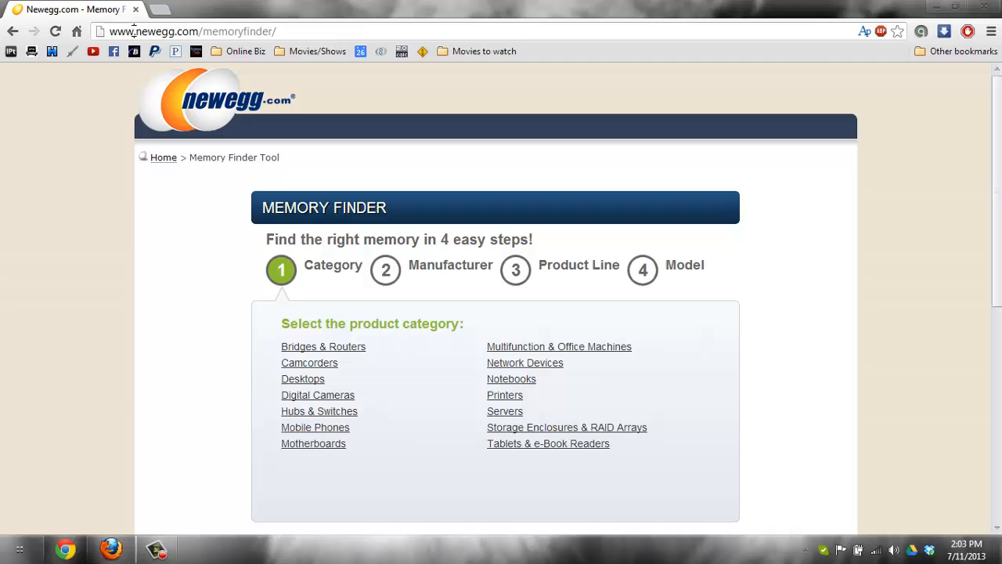
mouse_move(185, 151)
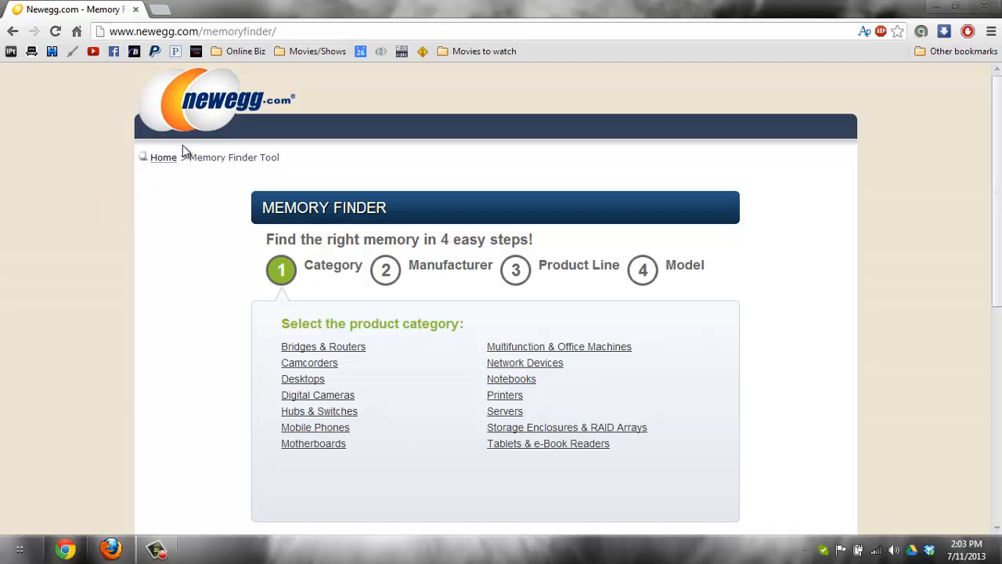
mouse_move(216, 112)
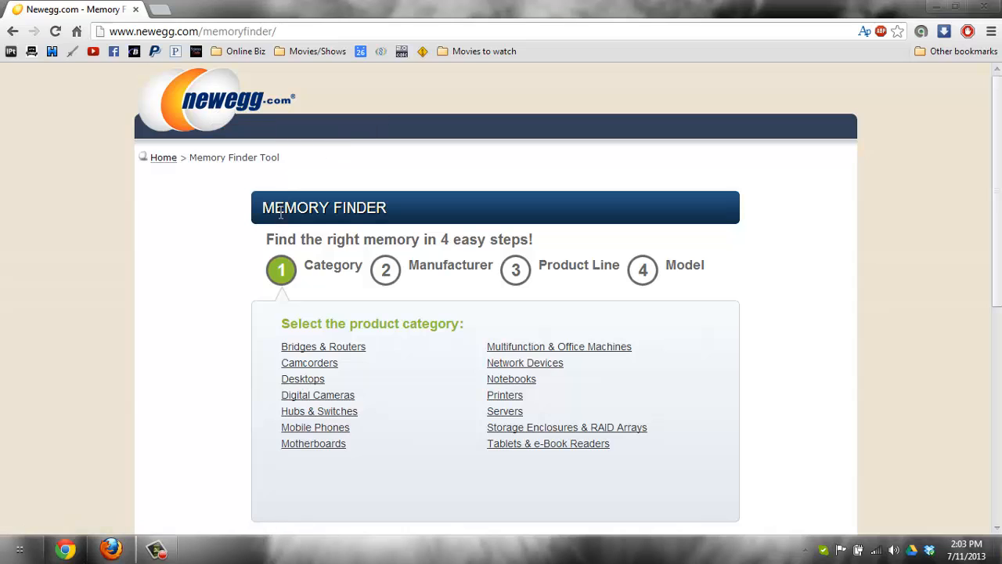
mouse_move(238, 267)
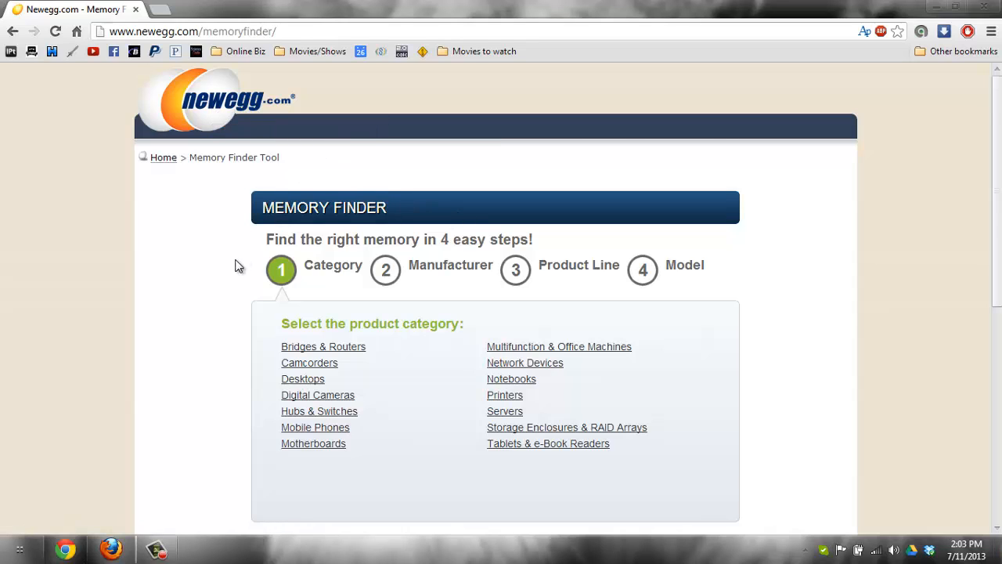
Scroll down the Memory Finder page to reveal the product category list.
scroll(down, 3)
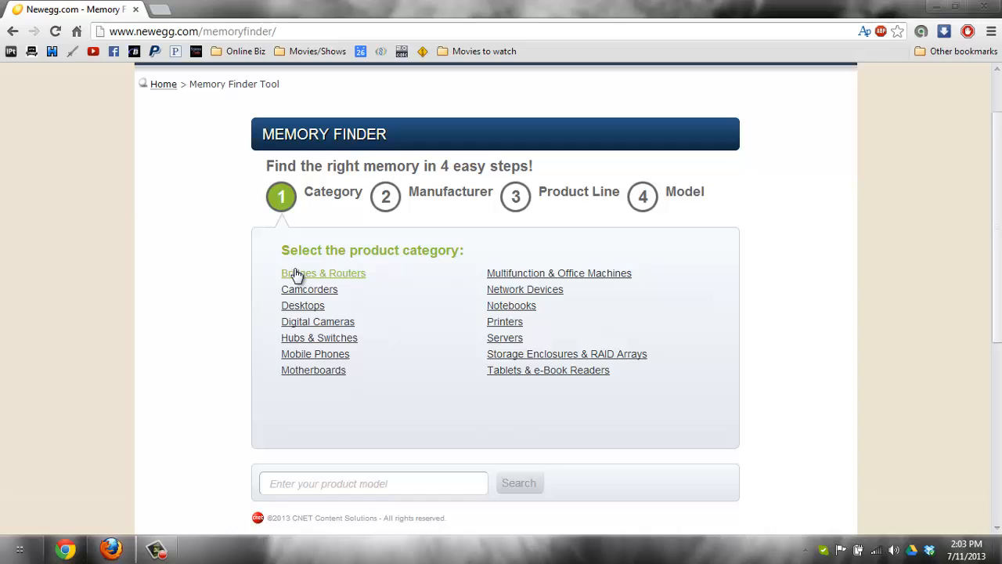
mouse_move(561, 313)
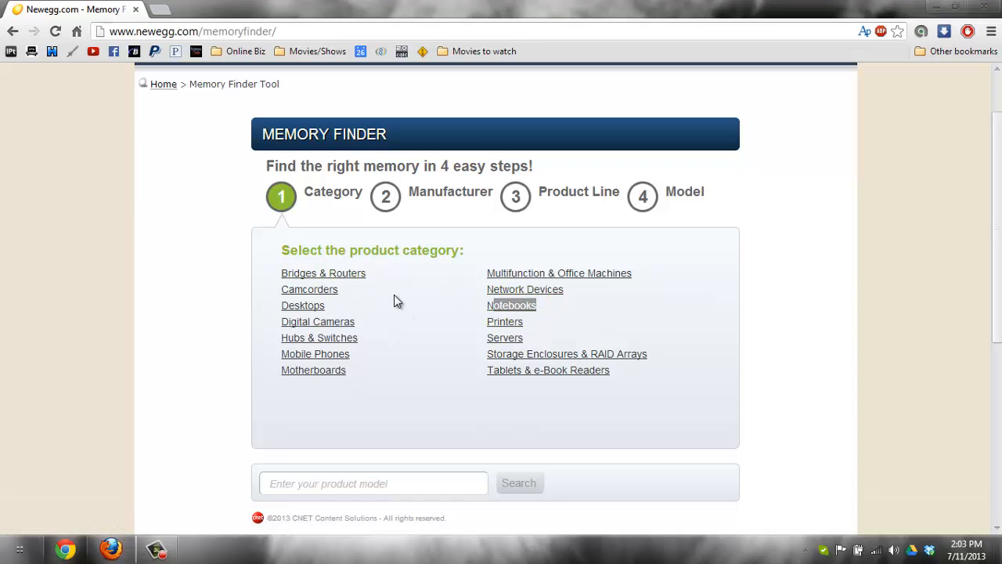
Choose Notebooks as the product category and browse the manufacturer list.
click(511, 305)
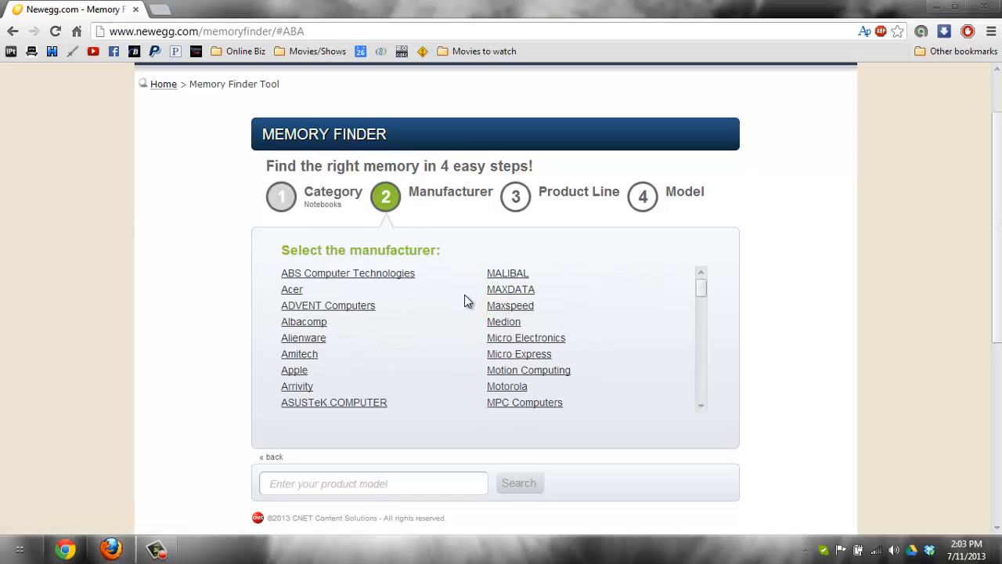
mouse_move(350, 285)
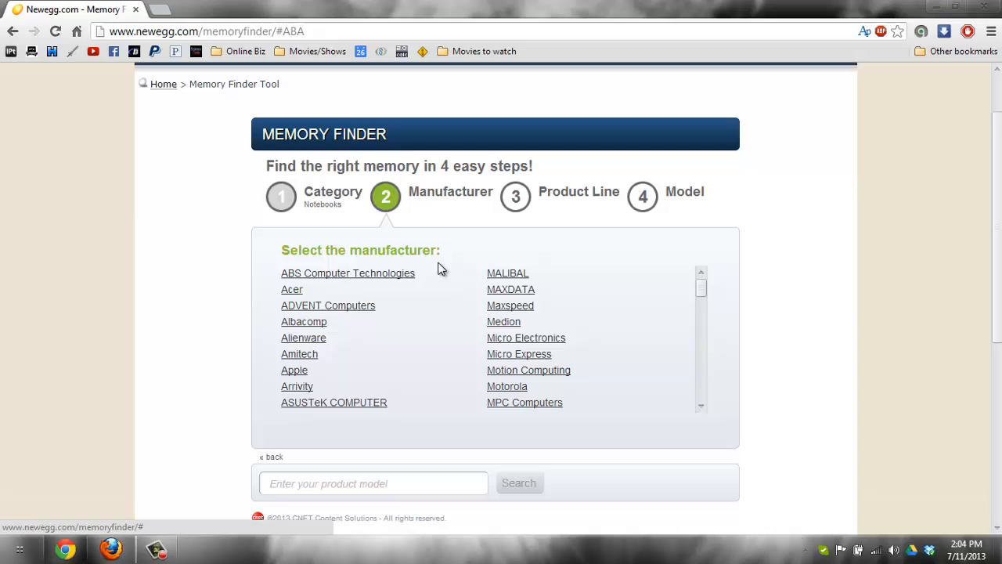
mouse_move(305, 298)
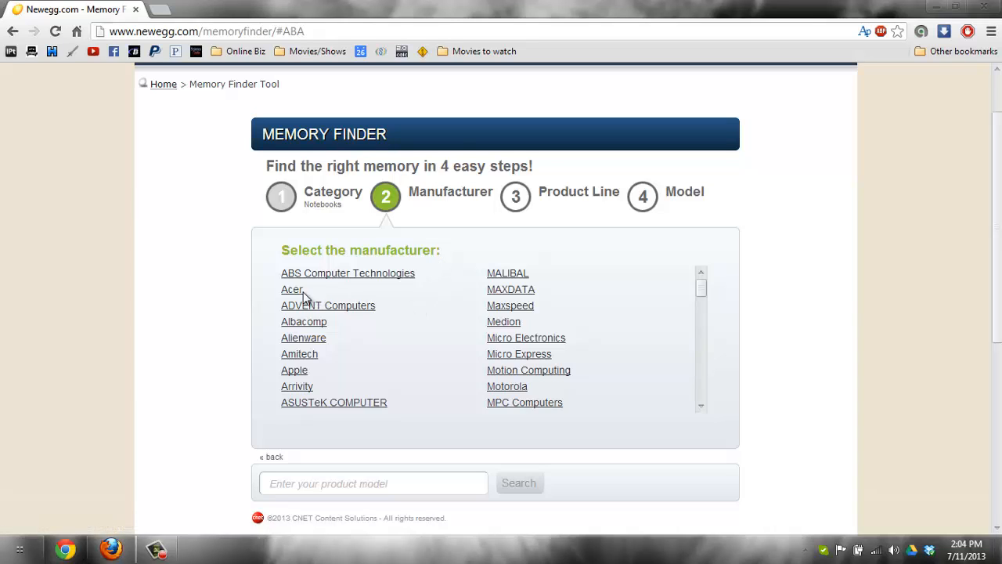
mouse_move(346, 244)
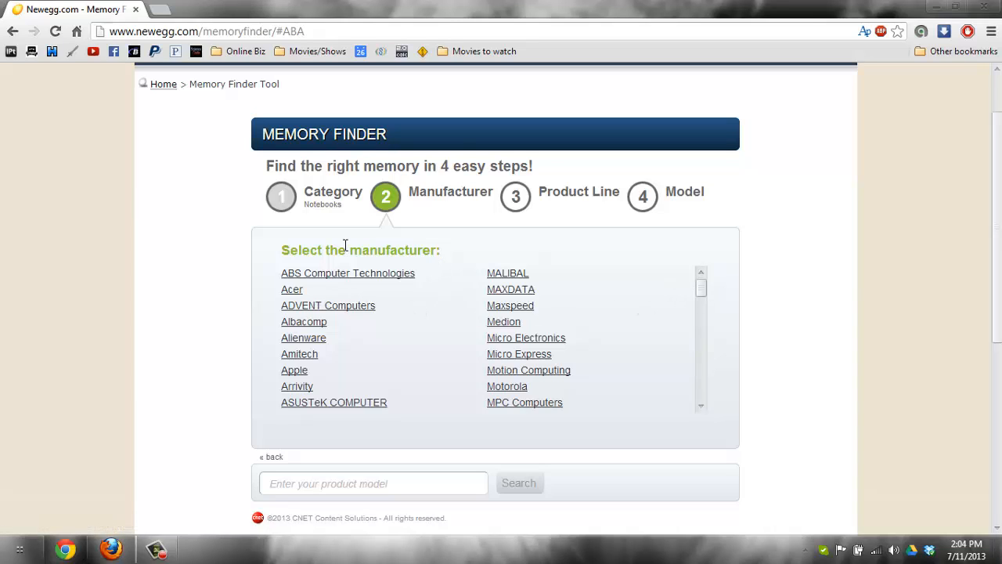
scroll(down, 3)
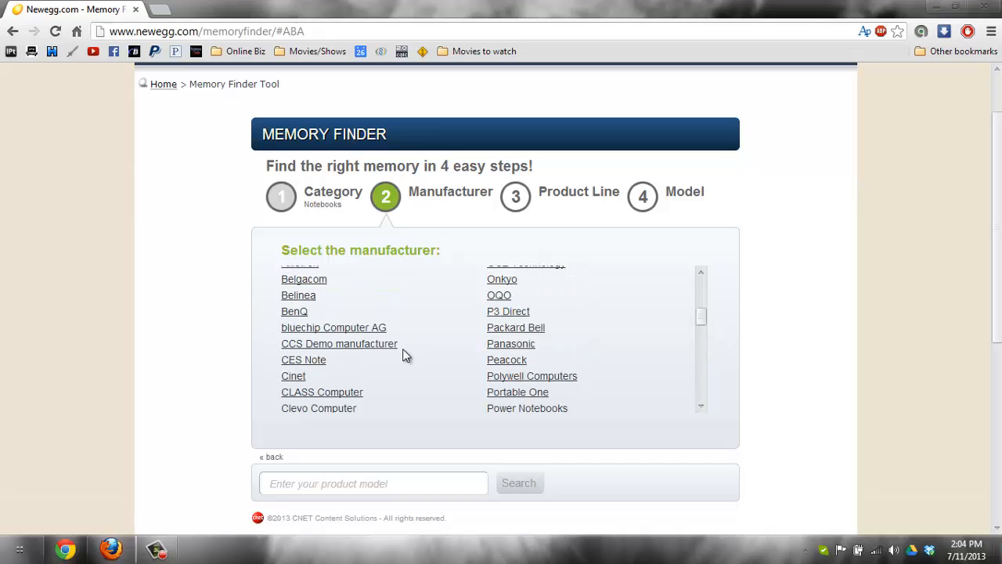
scroll(up, 3)
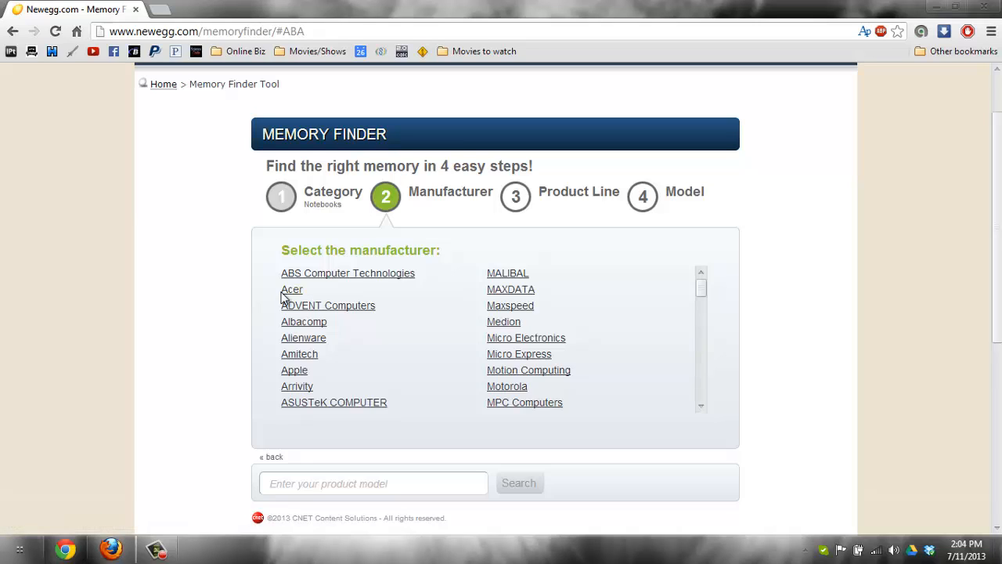
mouse_move(307, 295)
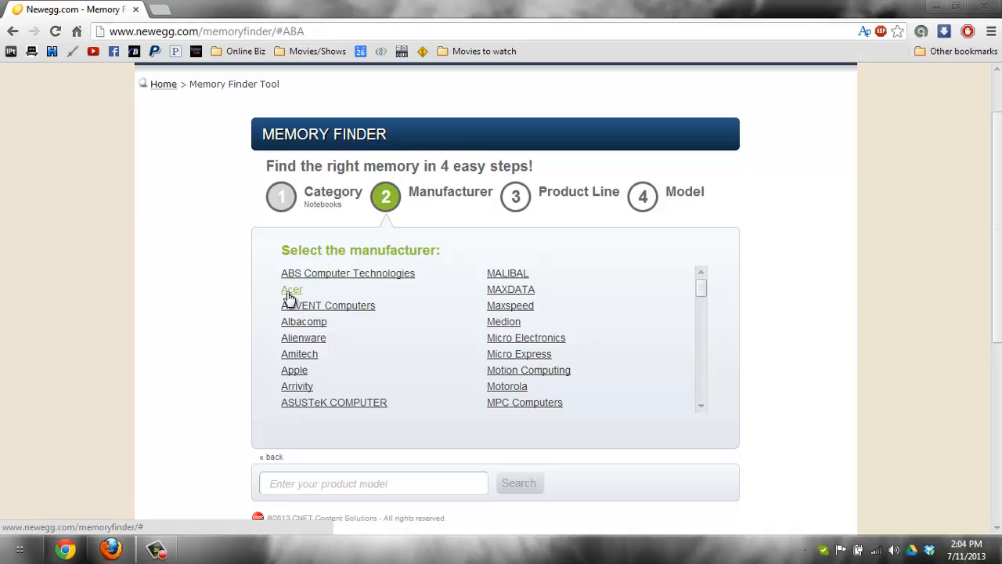
Choose Acer, then the Acer Aspire product line, and start a find-on-page search.
click(291, 288)
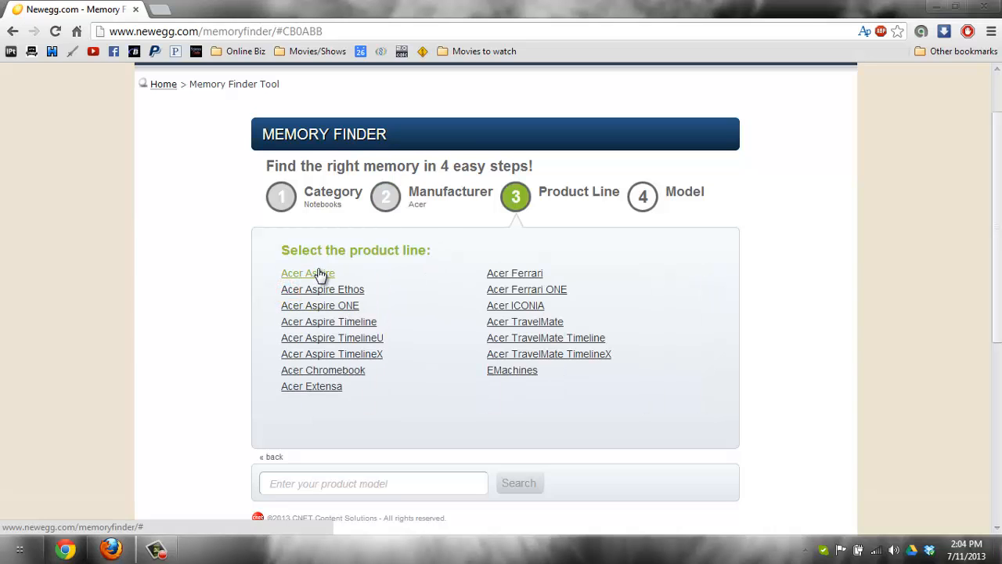
mouse_move(289, 282)
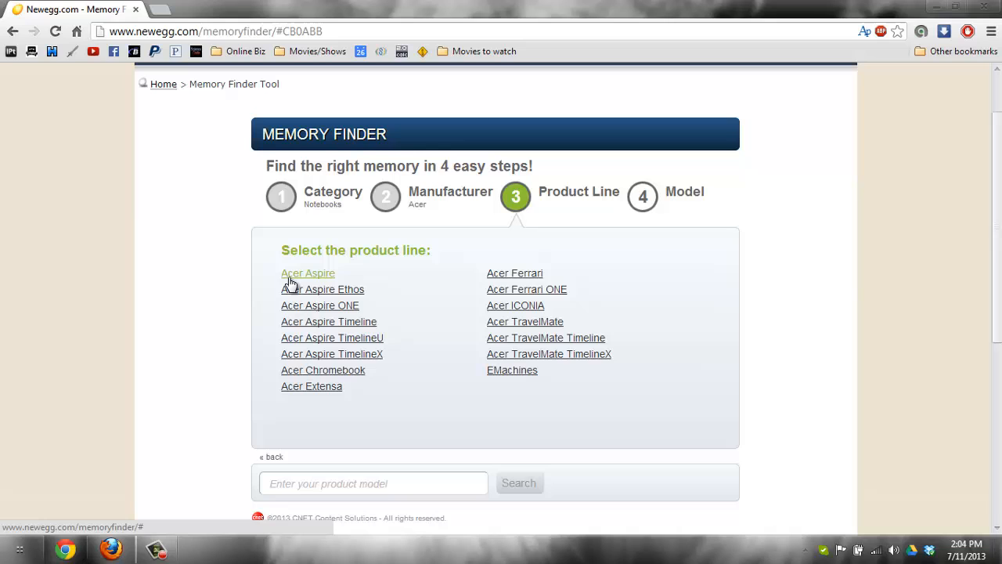
click(307, 273)
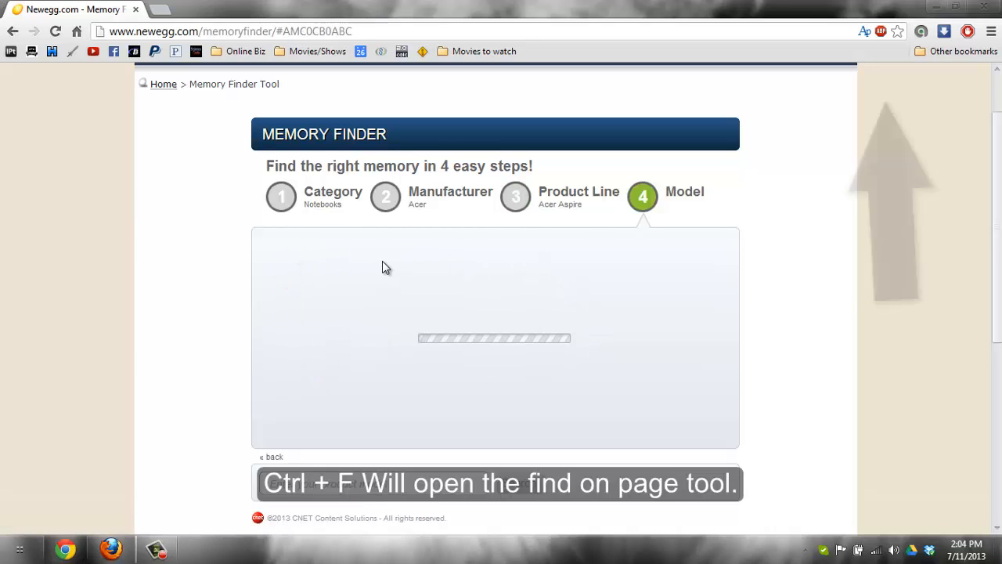
key(ctrl+f)
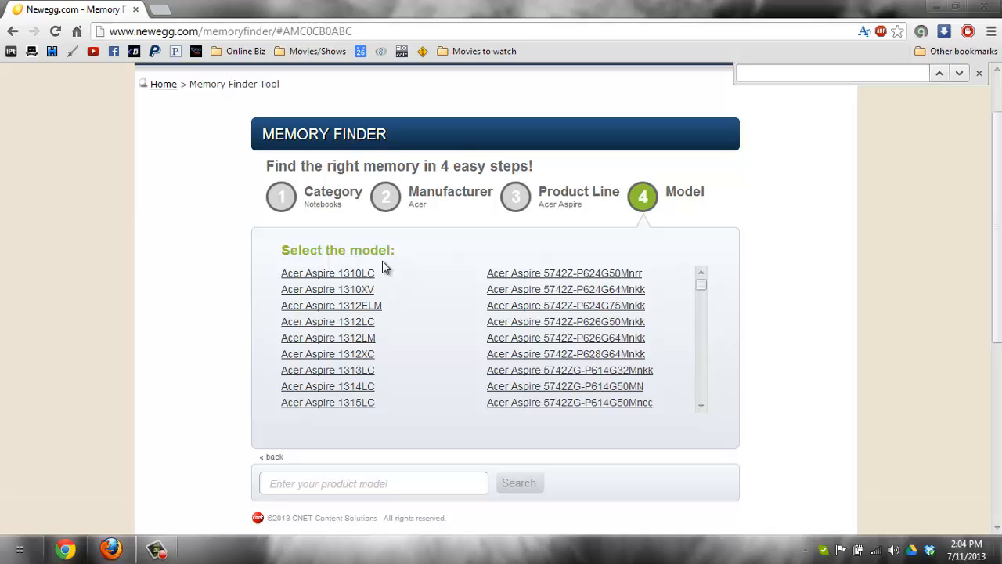
Find the Acer Aspire V3-551G model by entering 'v3' and '1g' in the find bar.
click(830, 74)
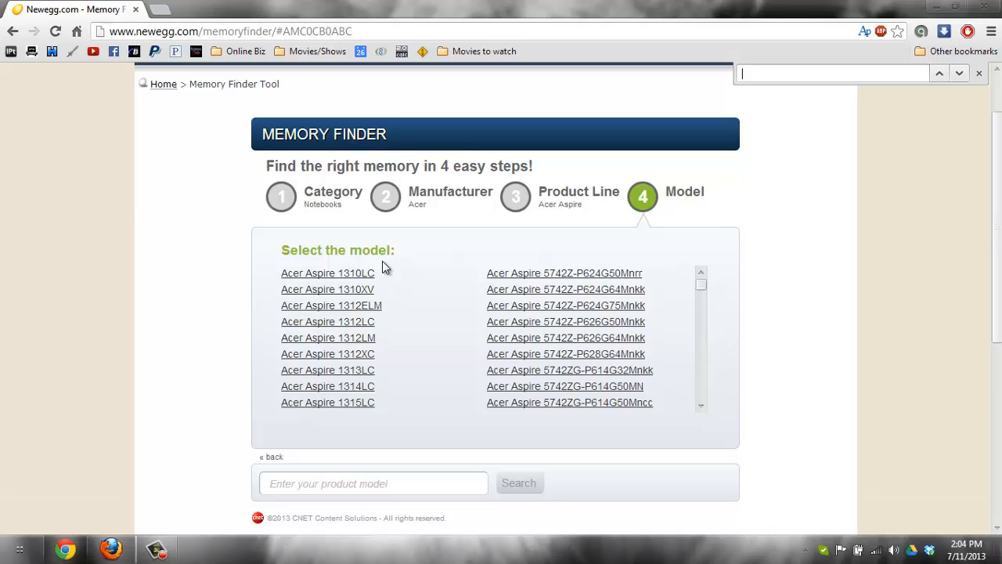
text(v3-55)
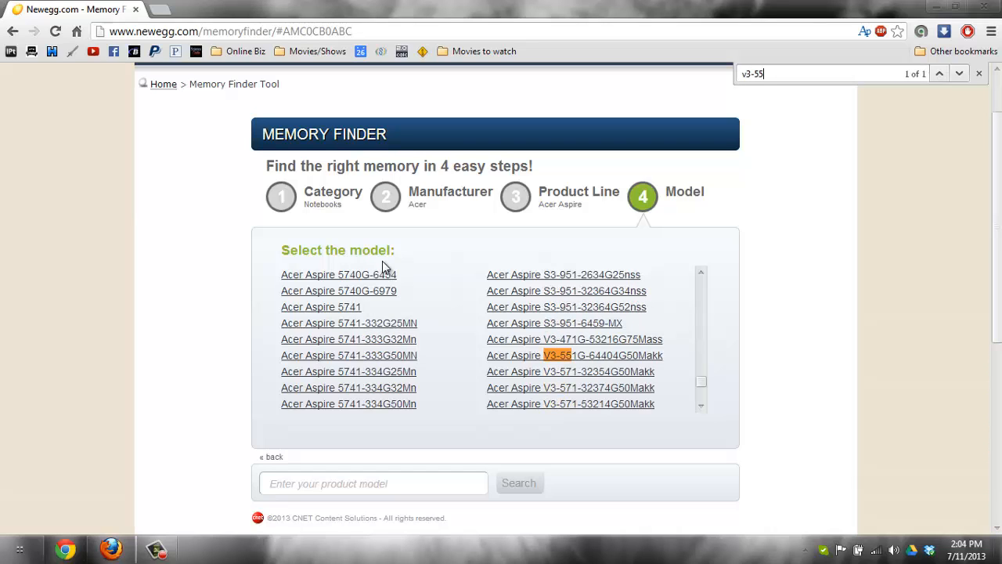
text(1g)
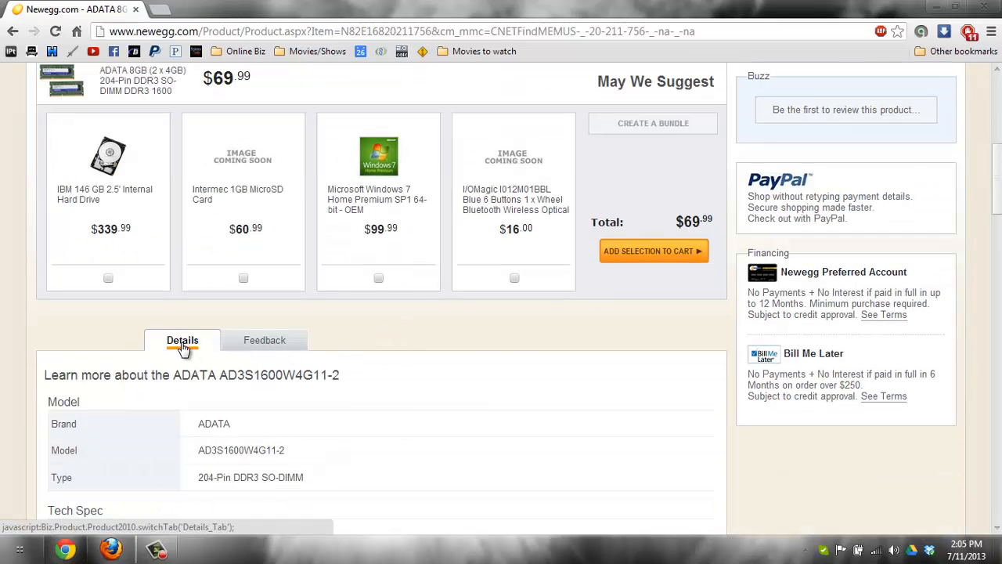
Scroll down the ADATA memory product page toward its Details section.
scroll(down, 3)
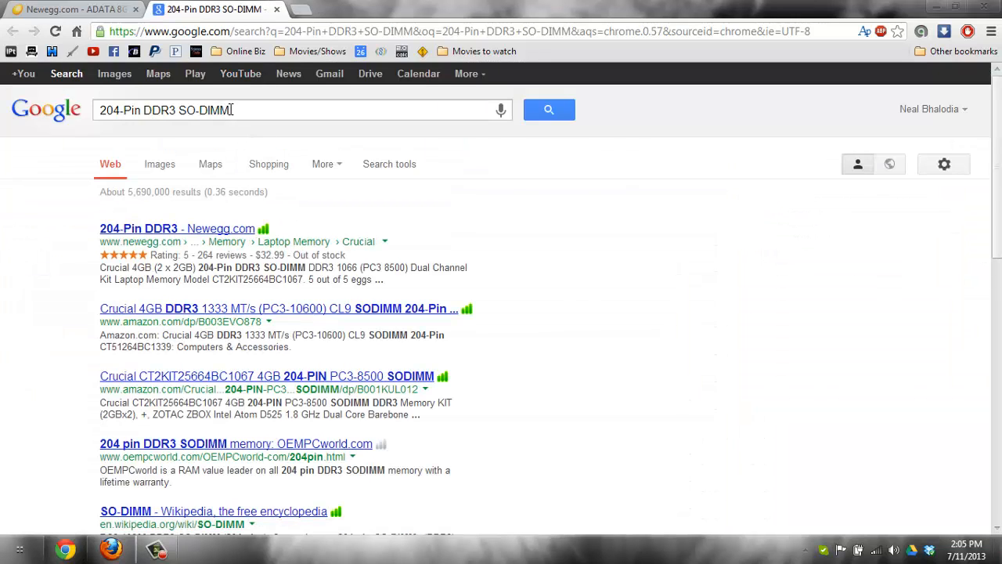
mouse_move(269, 112)
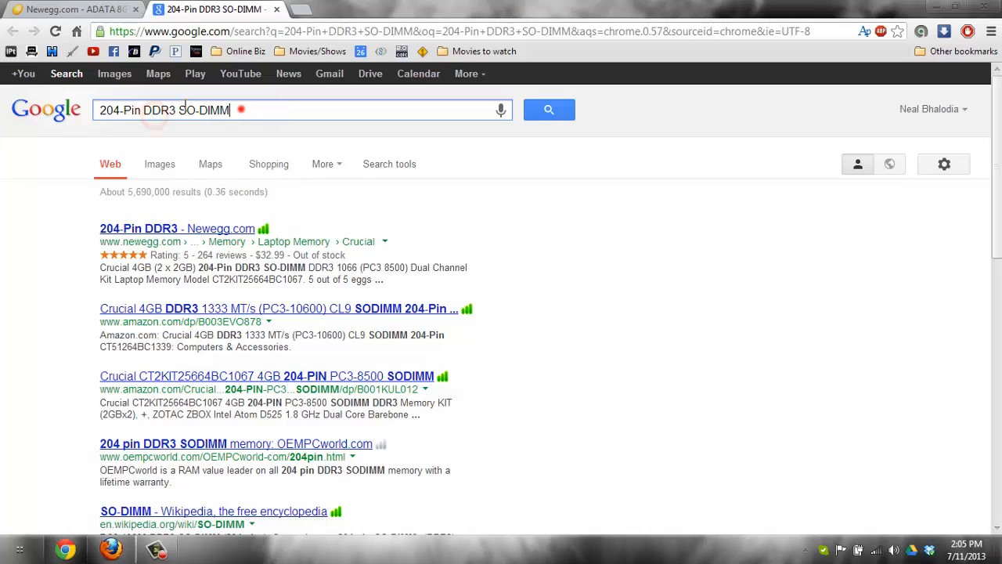
Scroll through Google results for 204-Pin DDR3 SO-DIMM memory listings.
scroll(down, 3)
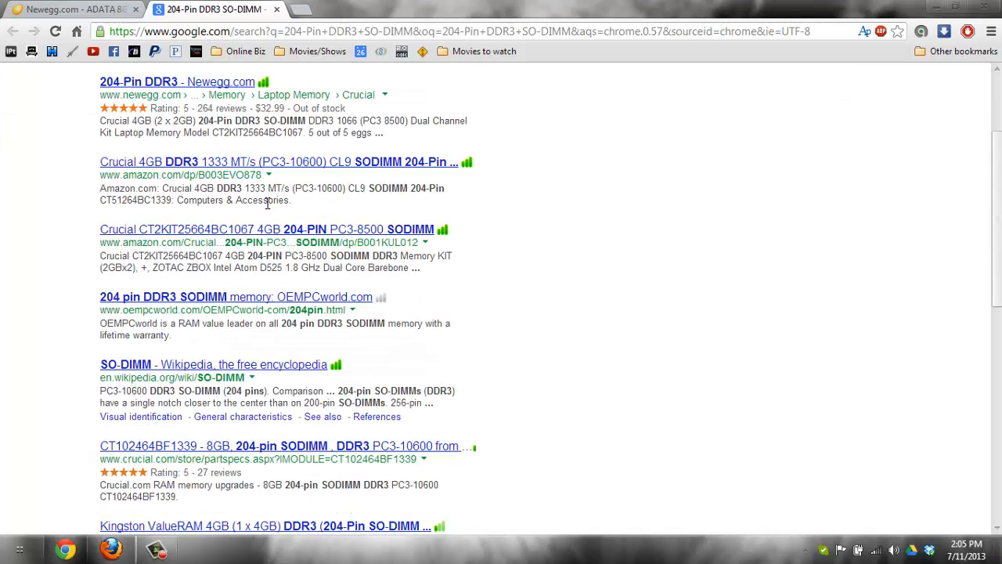
scroll(up, 3)
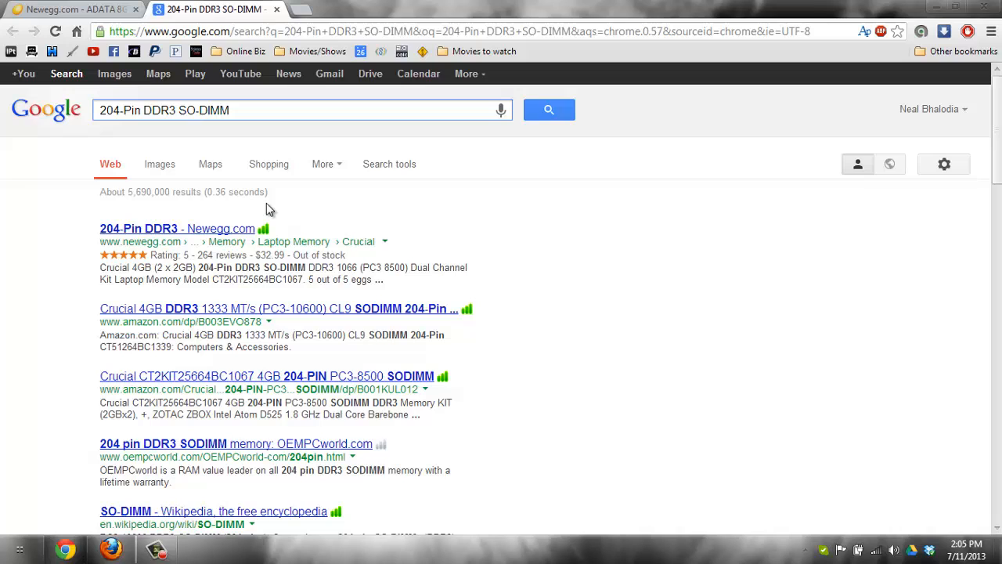
mouse_move(639, 69)
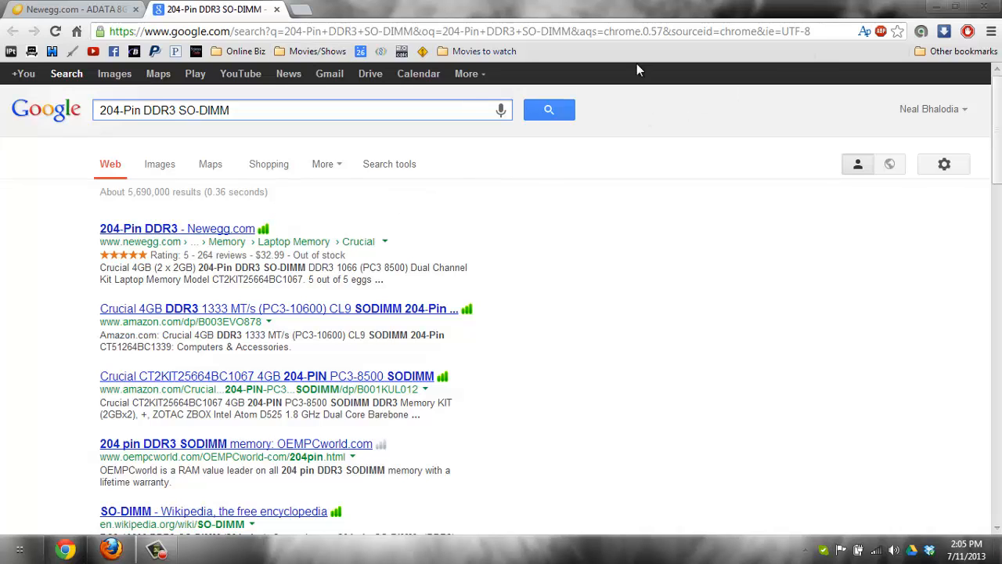